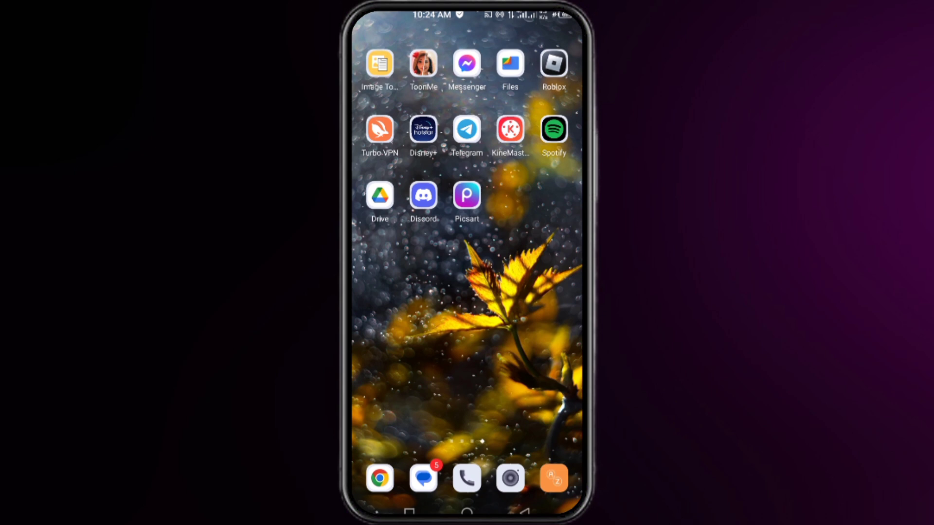
# - Search the app drawer for 'Picsart' to confirm it's installed, then return home
pyautogui.hscroll(-3)
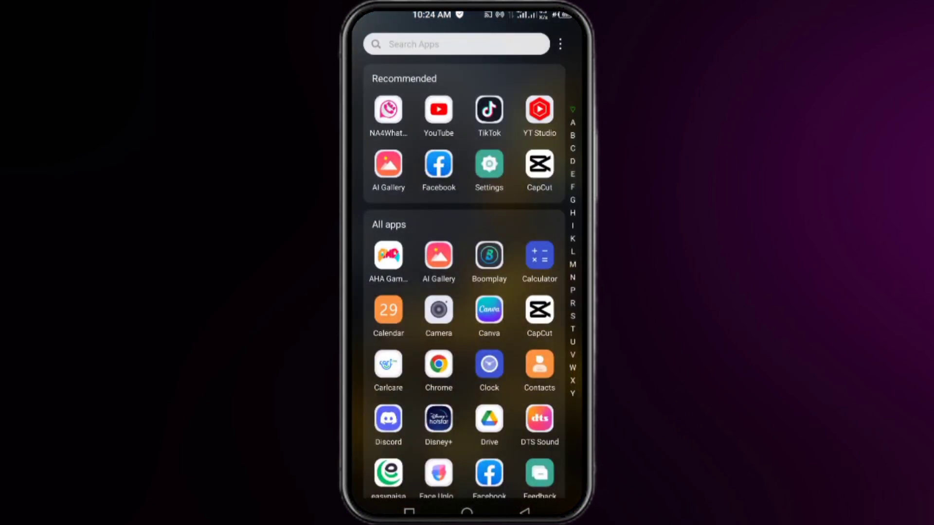
pyautogui.click(457, 44)
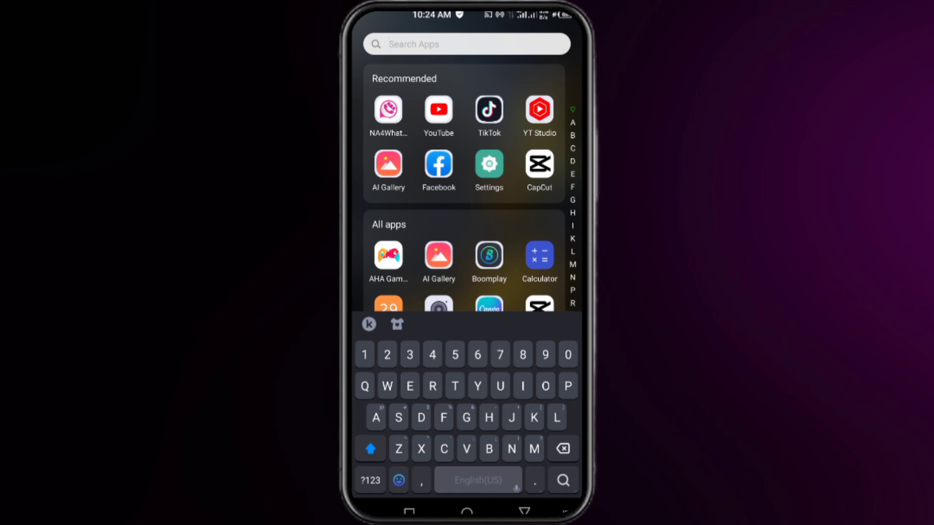
pyautogui.write('Picsart')
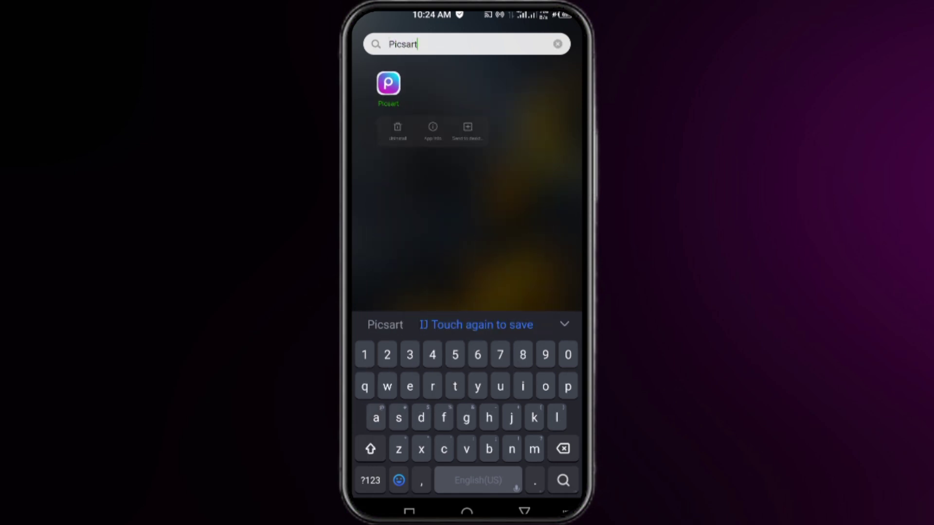
pyautogui.click(467, 127)
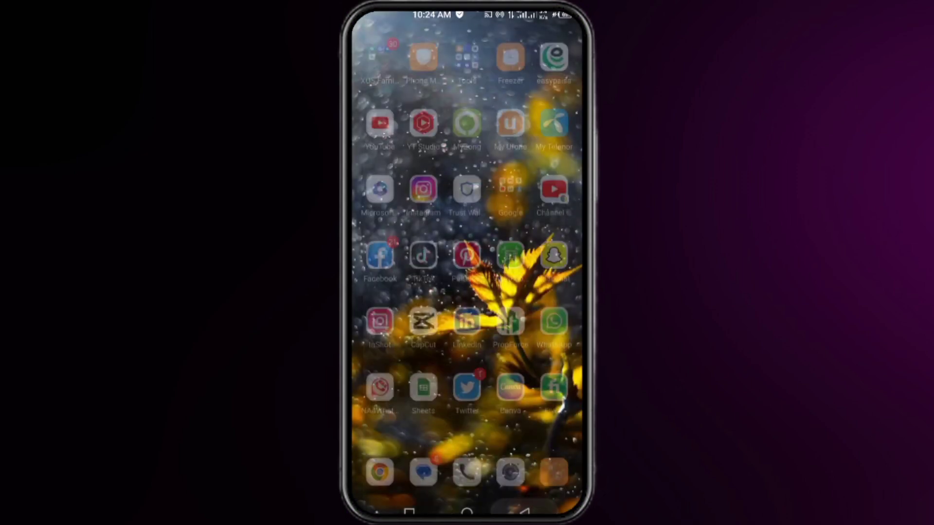
# - Clear XOS Launcher's cache (340 MB to 119 MB) and its stored data
pyautogui.hscroll(-3)
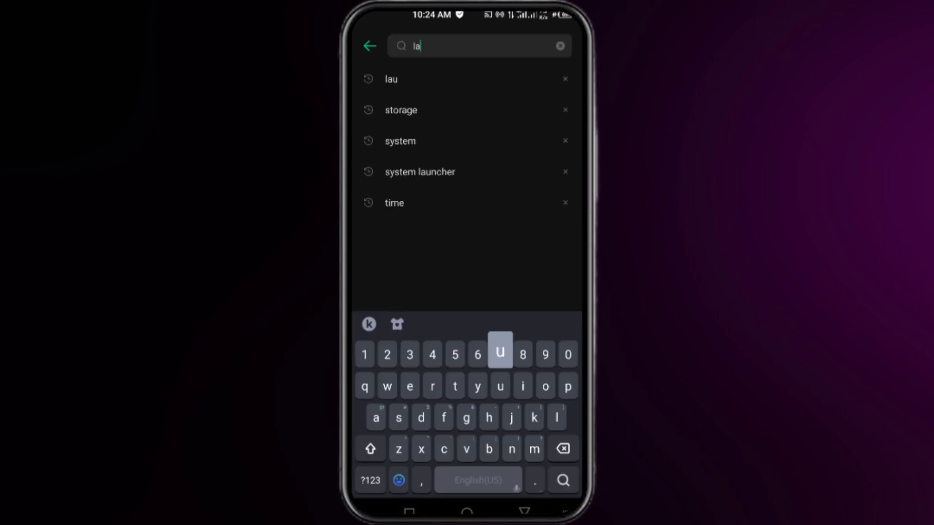
pyautogui.click(419, 171)
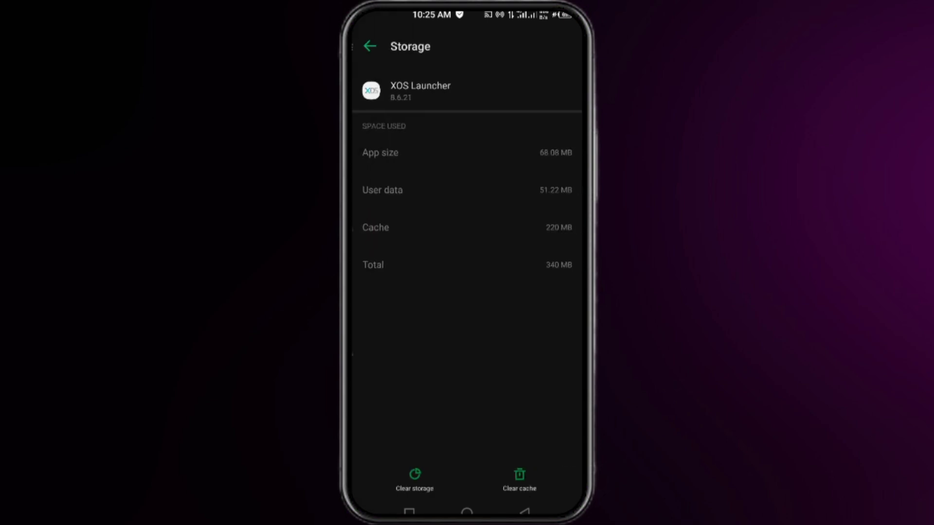
pyautogui.click(519, 480)
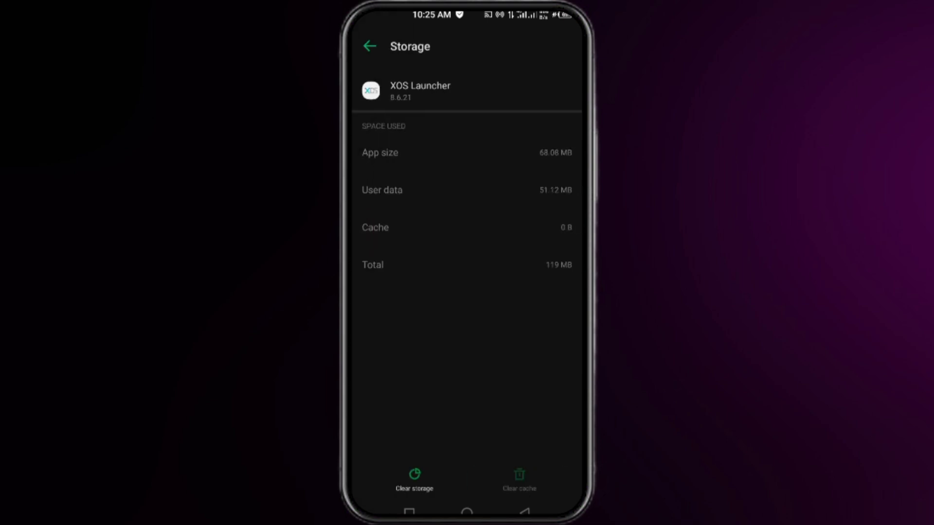
pyautogui.click(413, 477)
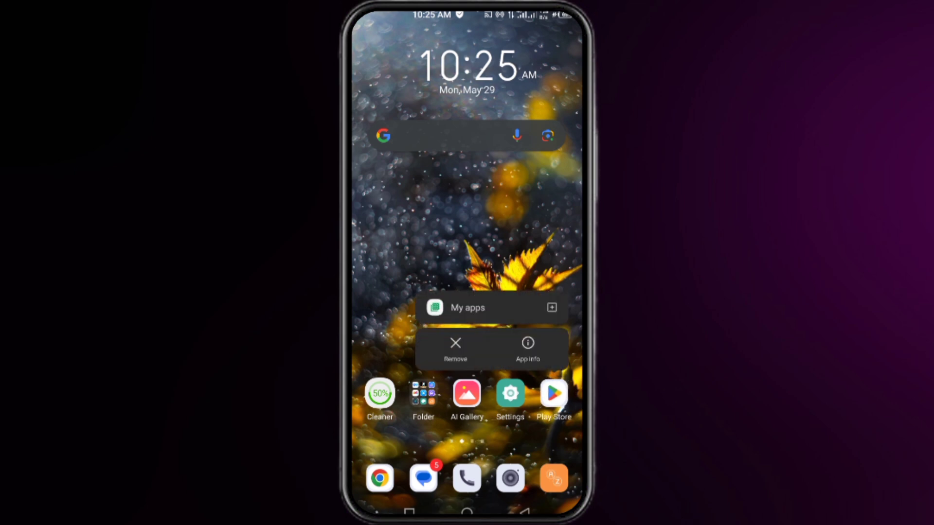
# - Clear Google Play Store's storage and confirm the data deletion with OK
pyautogui.click(526, 347)
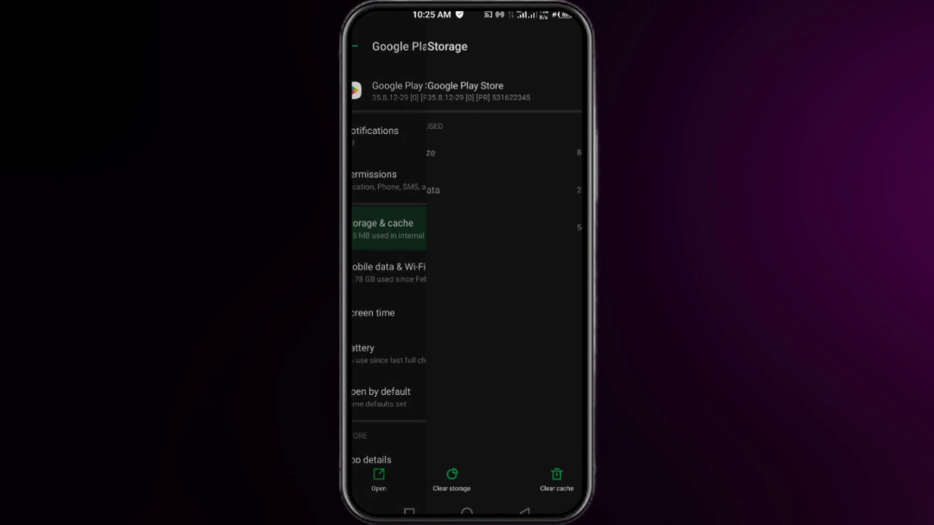
pyautogui.click(451, 480)
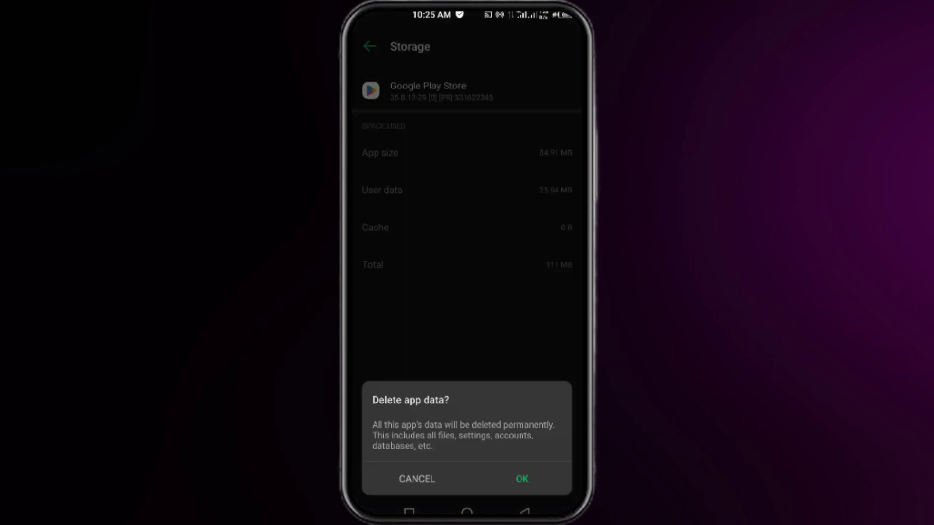
pyautogui.click(521, 479)
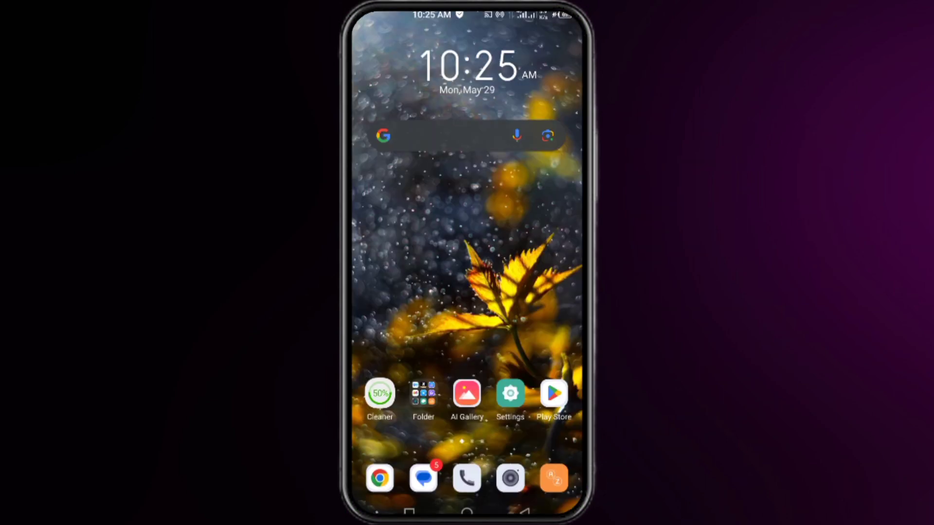
# - In Settings > App management > App settings, reset app preferences via the ⋮ menu
pyautogui.click(510, 393)
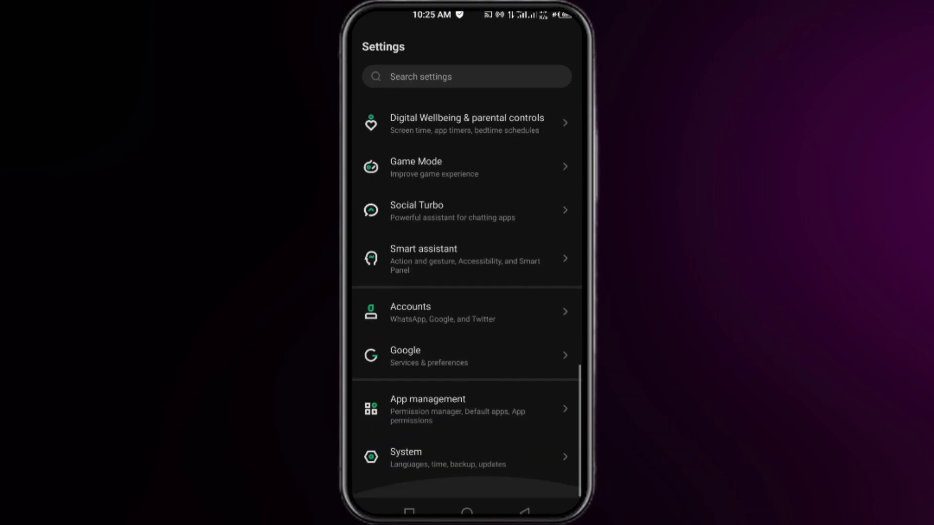
pyautogui.click(428, 410)
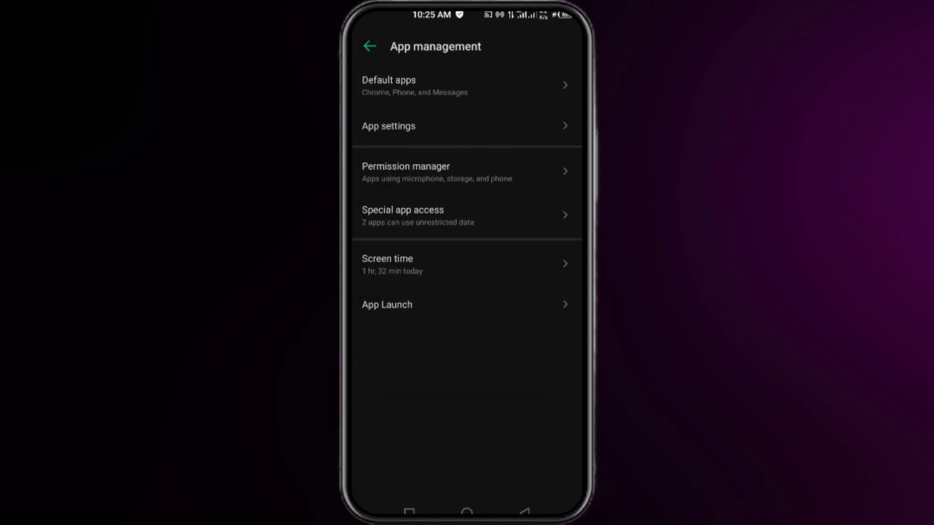
pyautogui.click(388, 125)
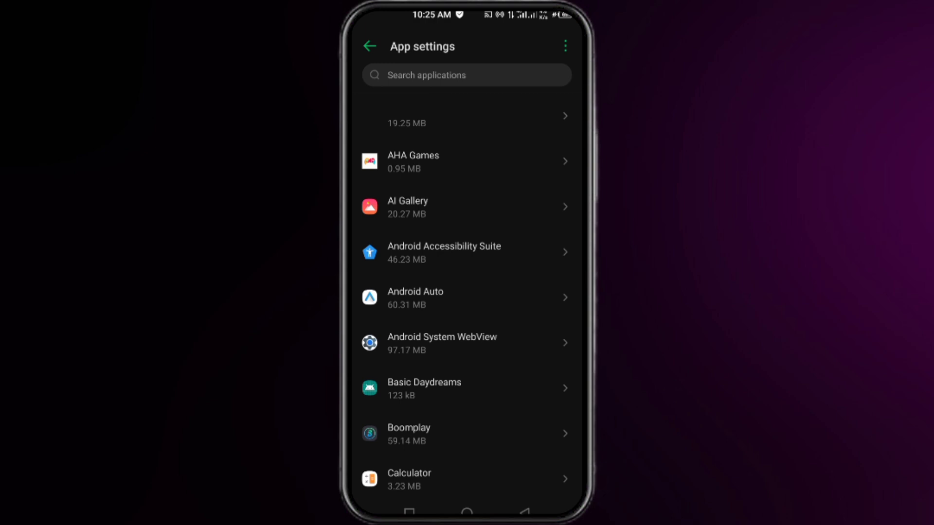
pyautogui.click(565, 46)
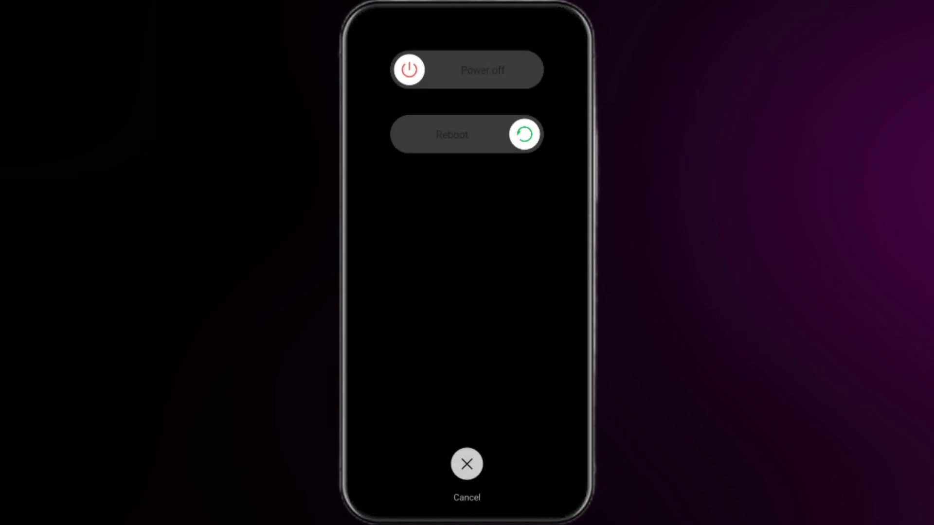
# - Reboot the phone and swipe through home screen pages looking for Picsart
pyautogui.click(467, 464)
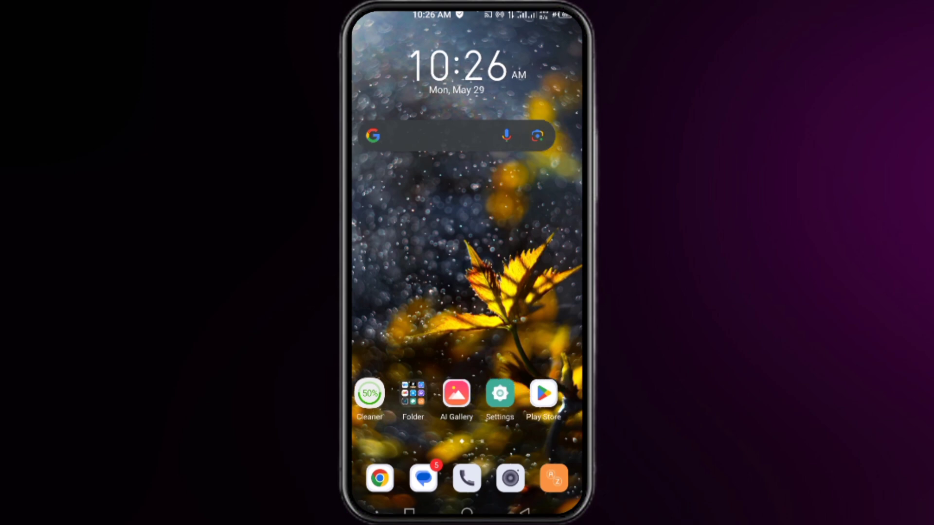
pyautogui.hscroll(-3)
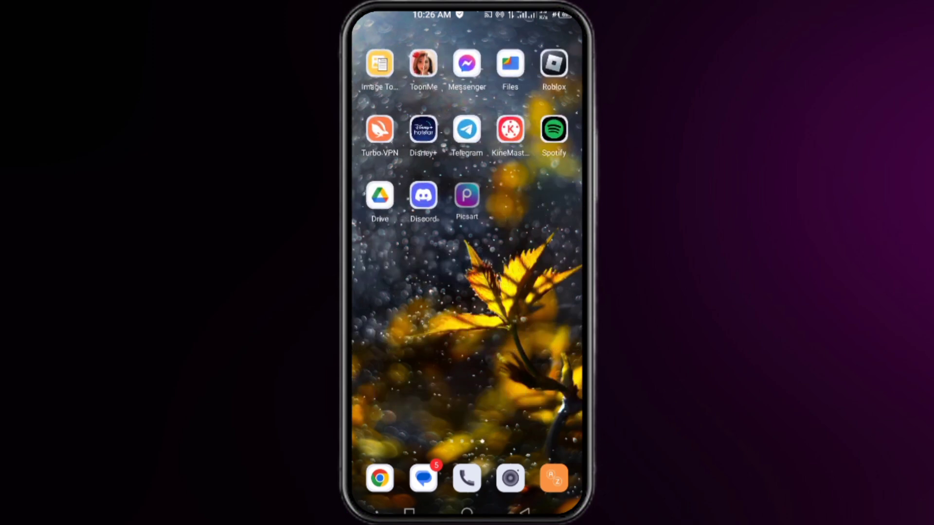
pyautogui.hscroll(-3)
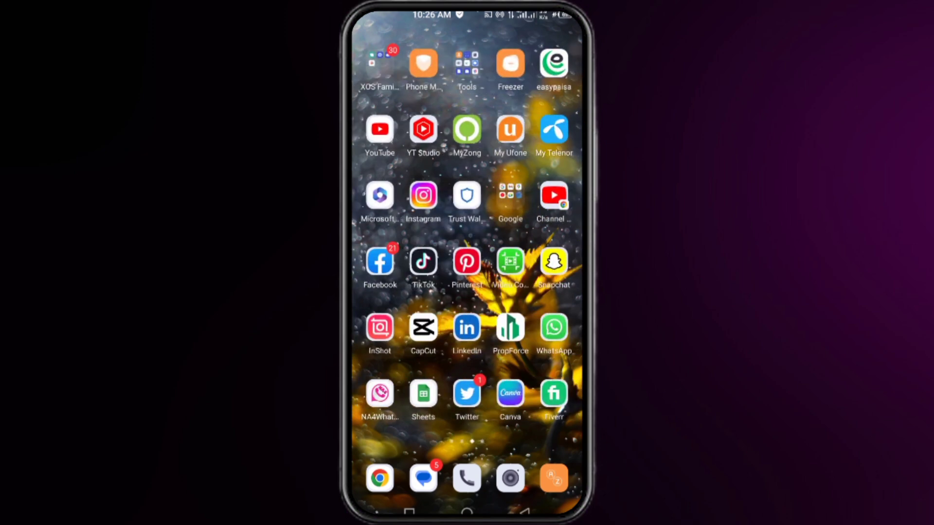